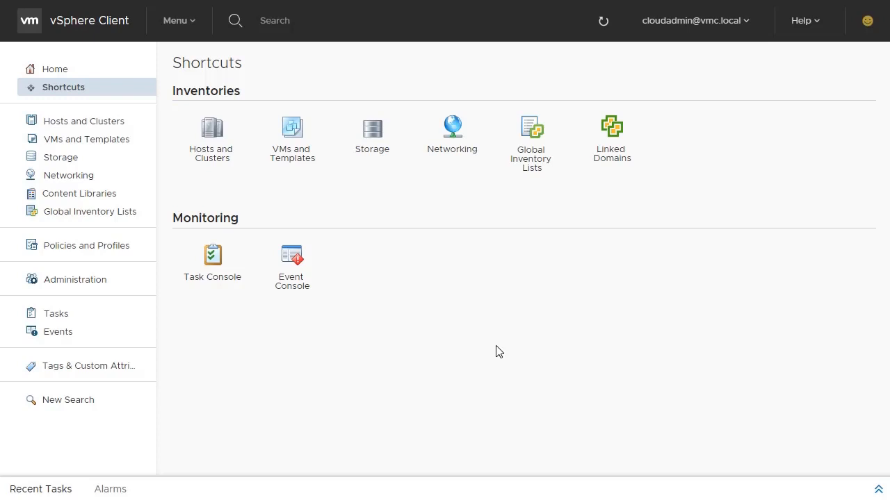
mouse_move(481, 342)
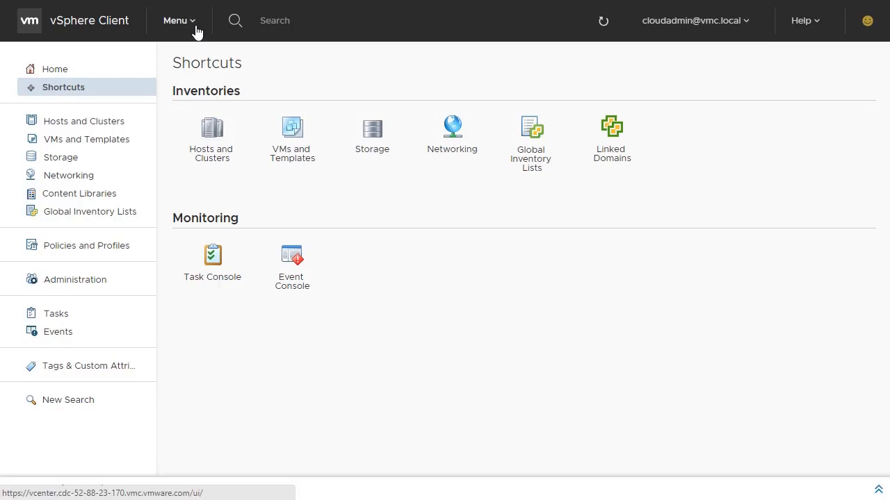
Navigate from the main menu to the Content Libraries page.
left_click(178, 21)
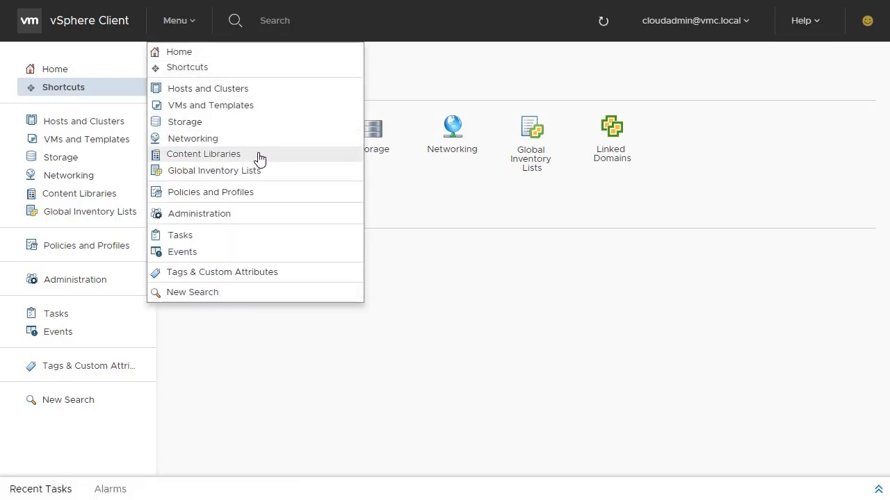
left_click(203, 153)
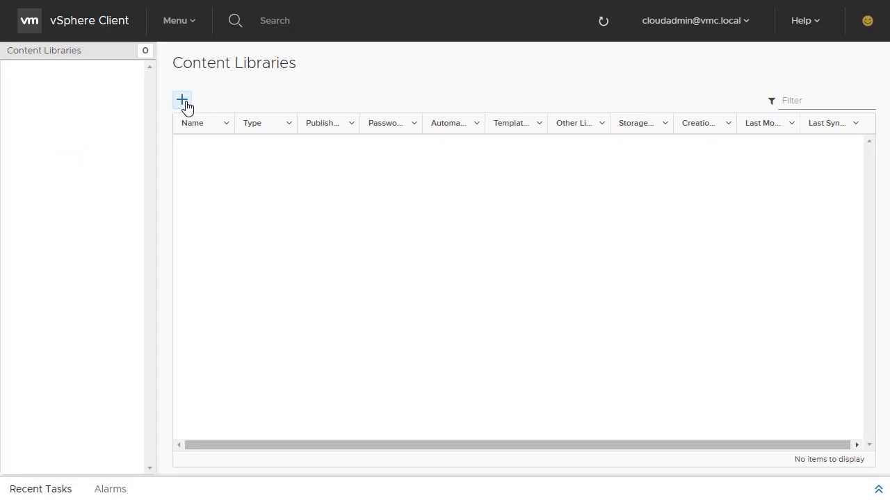
Start a new content library named Subscribed-CL and proceed to the library-type step.
left_click(181, 100)
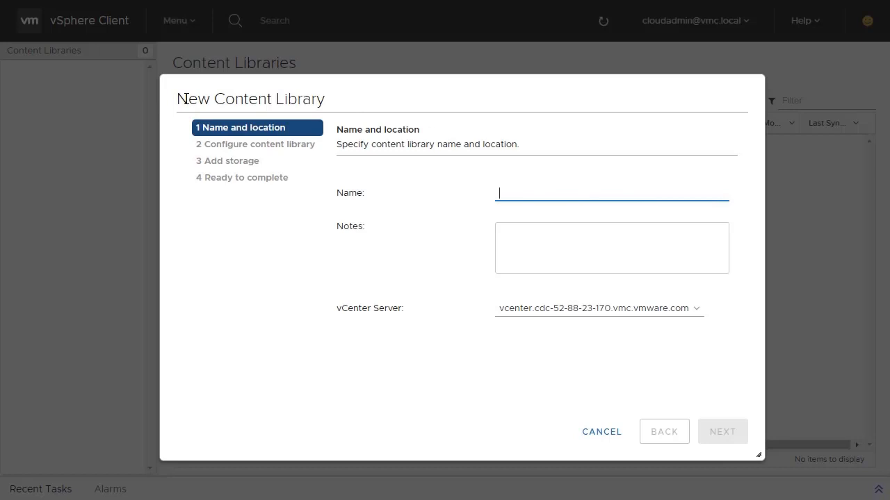
type("Subscribed-CL")
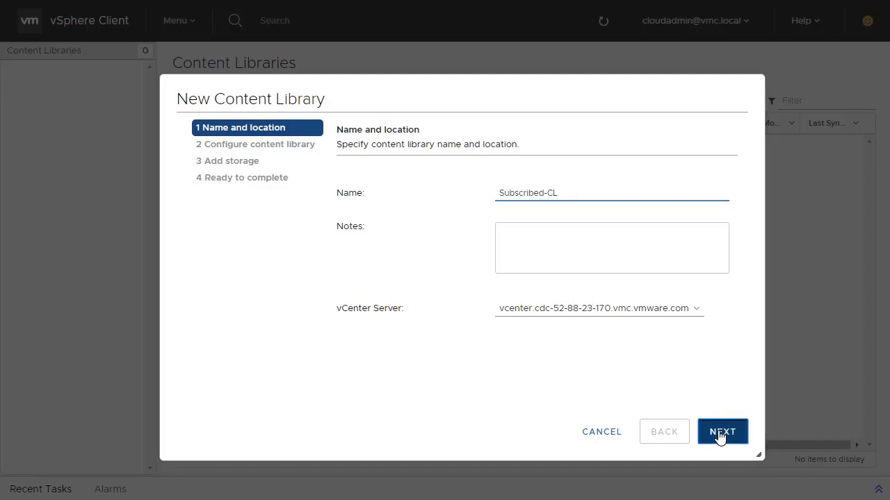
left_click(723, 431)
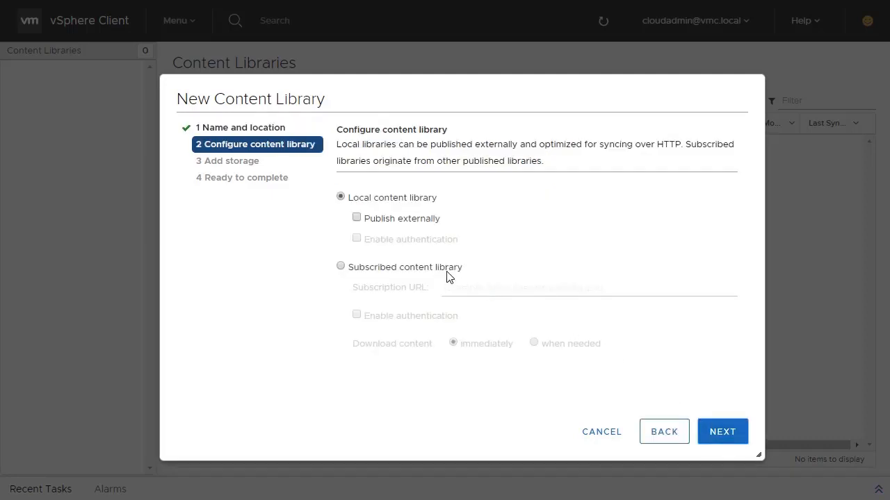
left_click(341, 267)
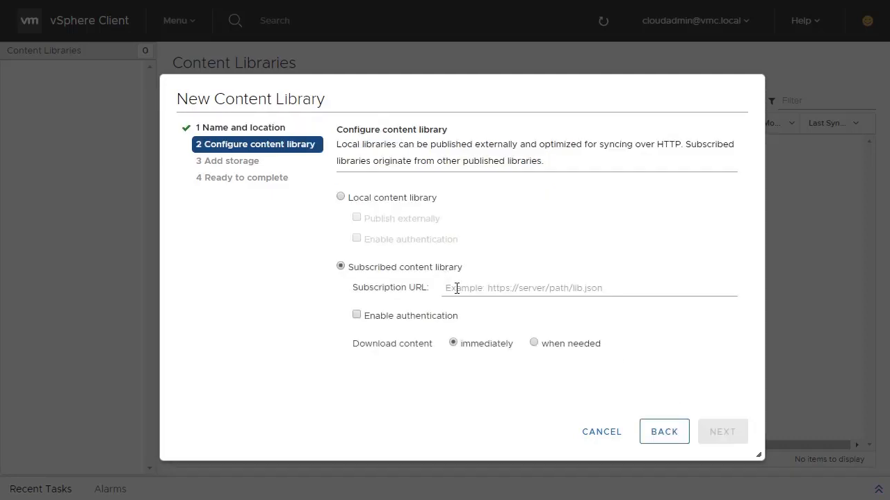
left_click(586, 288)
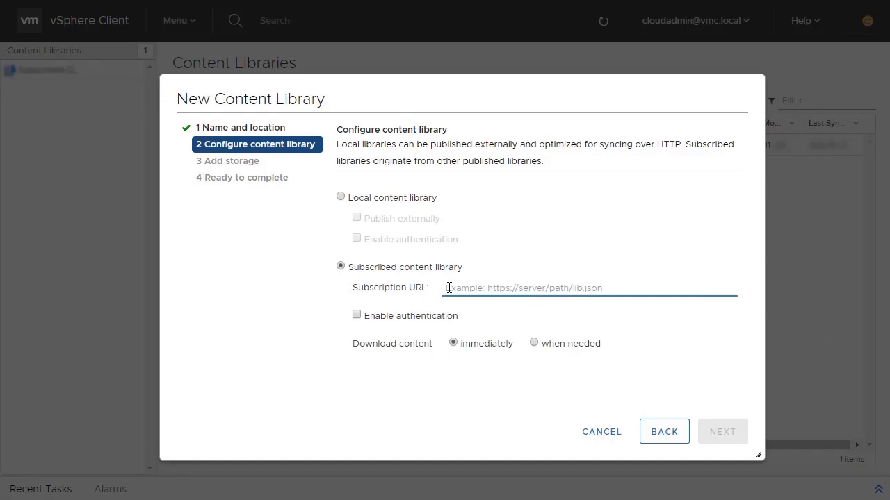
type("https://paloalto.onprem.vmware.com/lib.json")
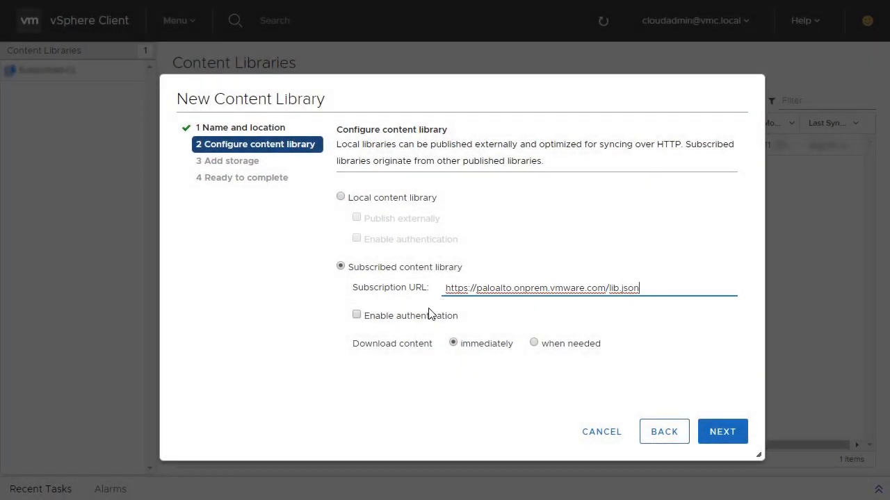
left_click(356, 314)
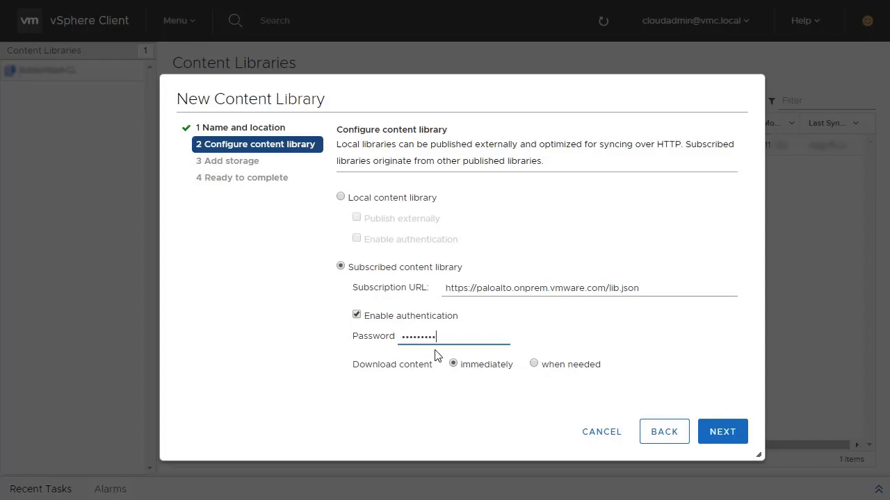
left_click(534, 364)
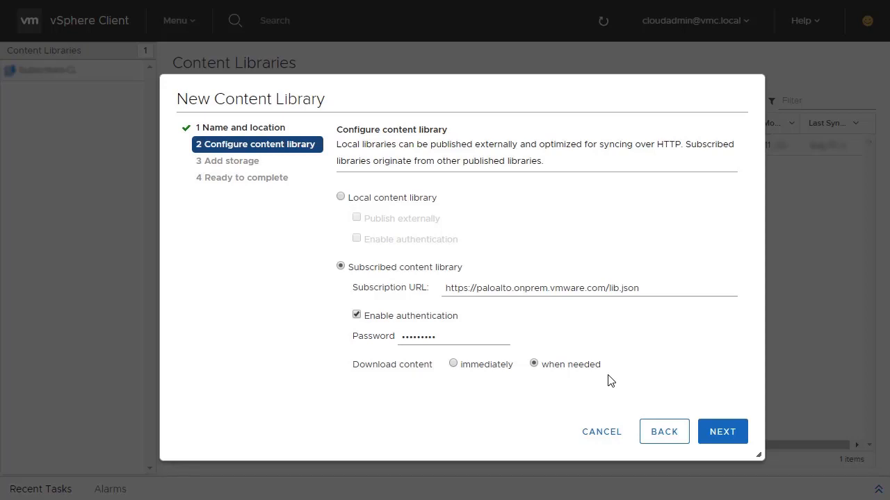
left_click(723, 431)
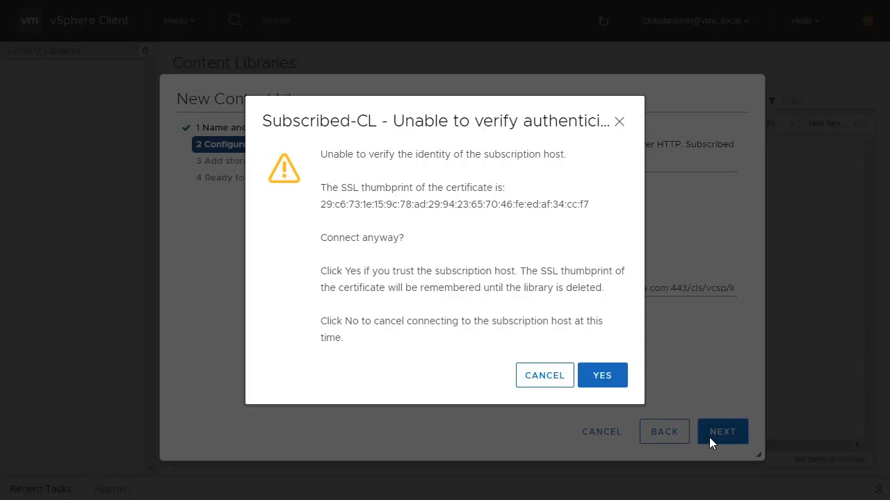
mouse_move(653, 408)
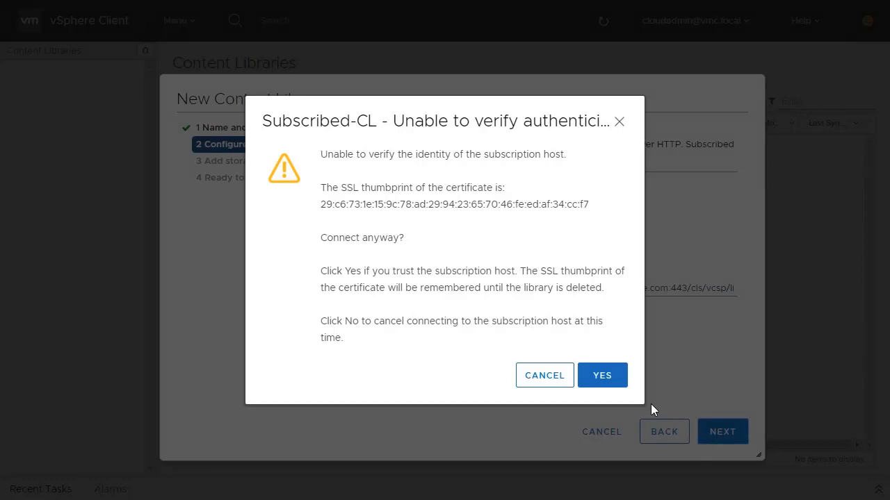
Trust the host certificate, store the library on WorkloadDatastore and finish creating Subscribed-CL.
left_click(602, 375)
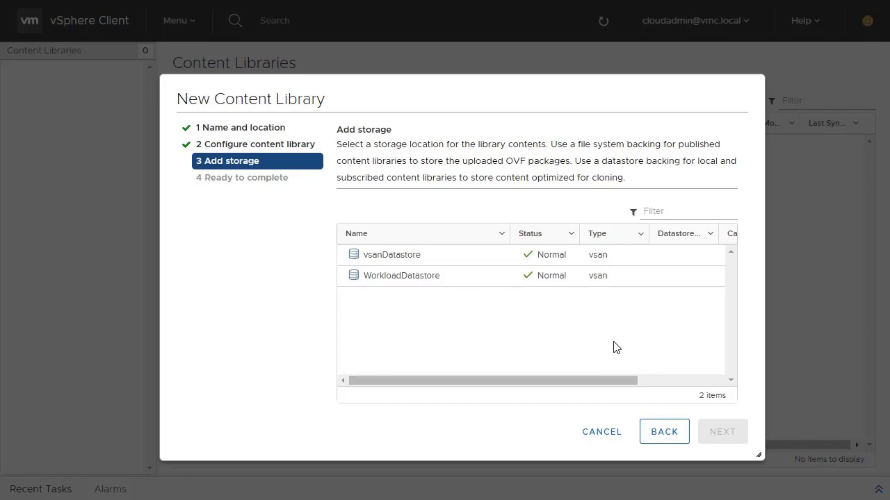
left_click(400, 275)
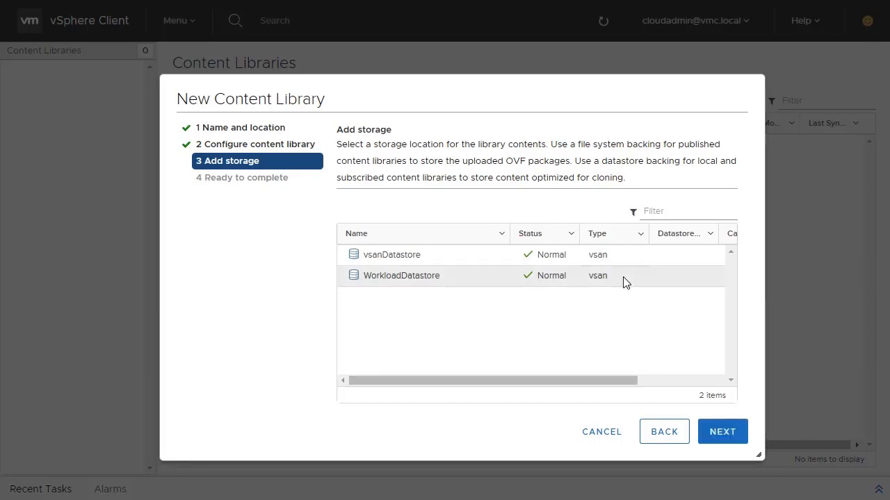
mouse_move(698, 428)
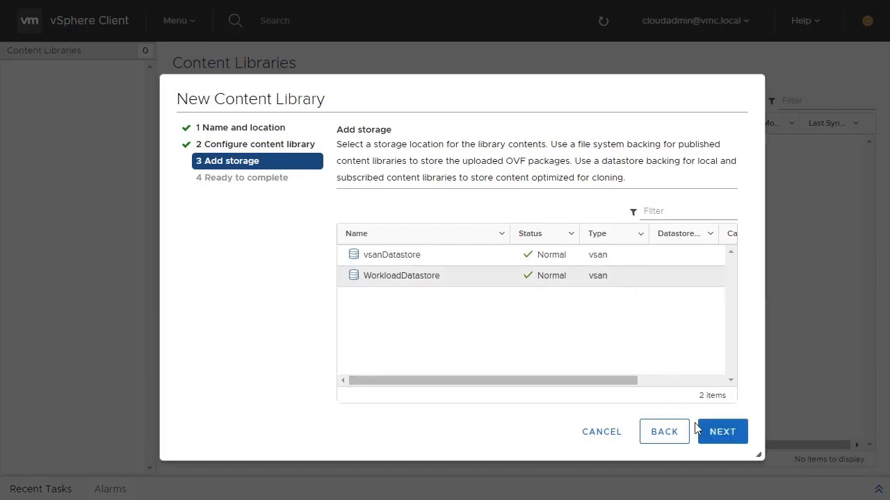
left_click(723, 431)
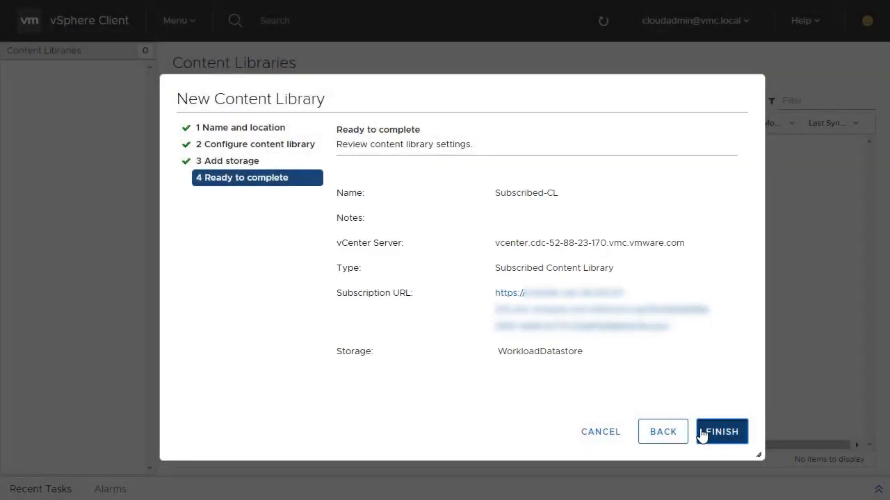
left_click(720, 431)
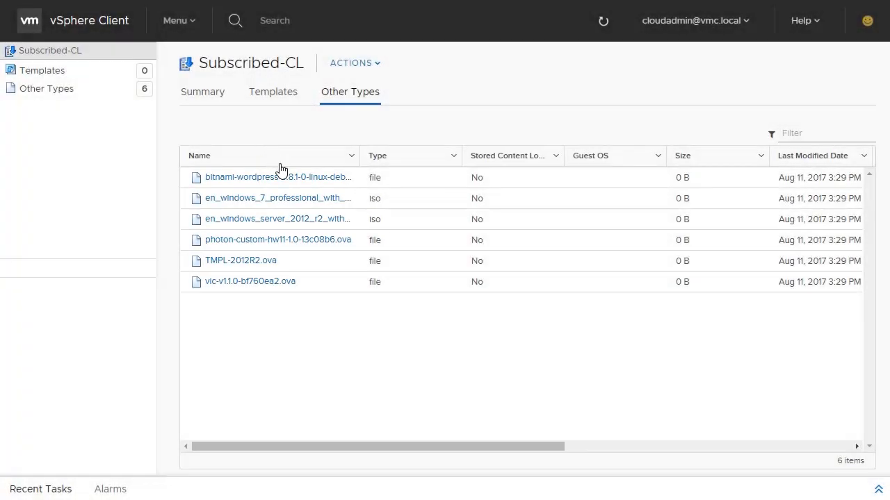
Show the available actions for the wordpress file and for TMPL-2012R2.ova.
right_click(278, 178)
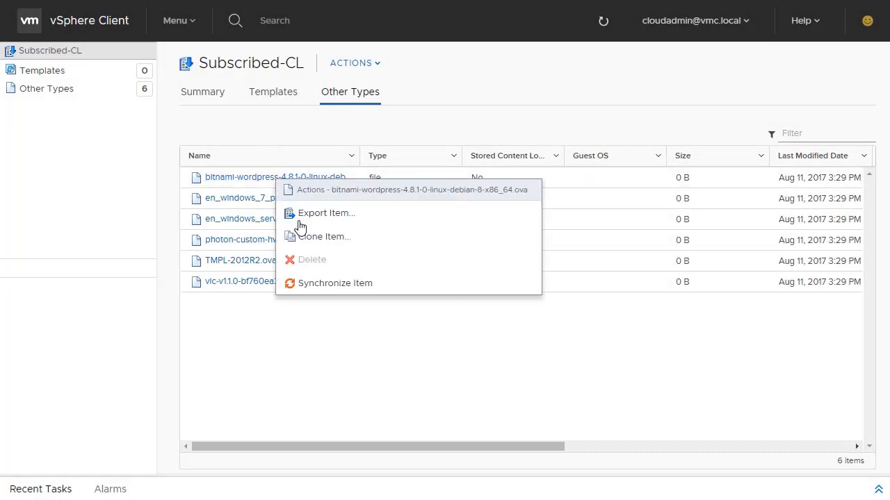
mouse_move(312, 286)
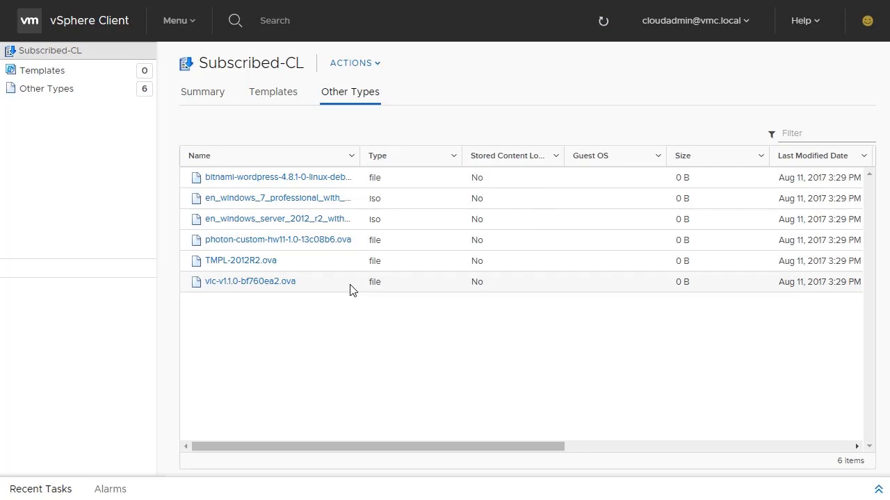
mouse_move(387, 284)
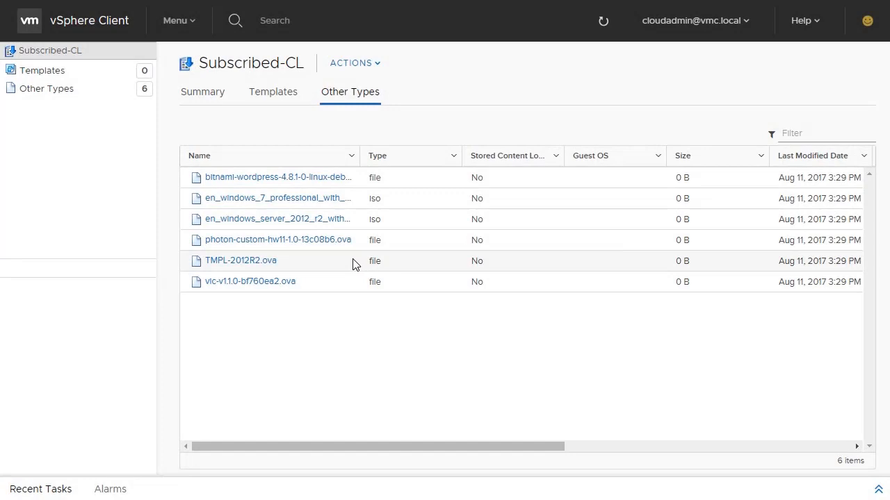
right_click(240, 260)
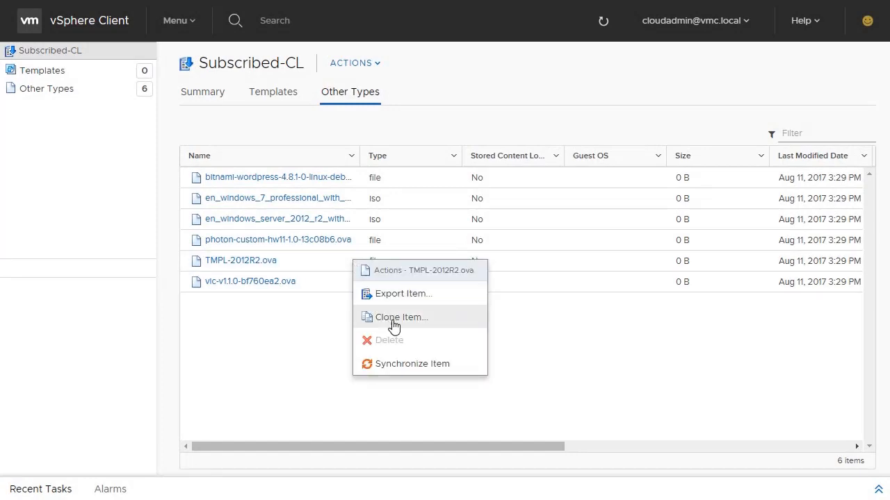
mouse_move(408, 359)
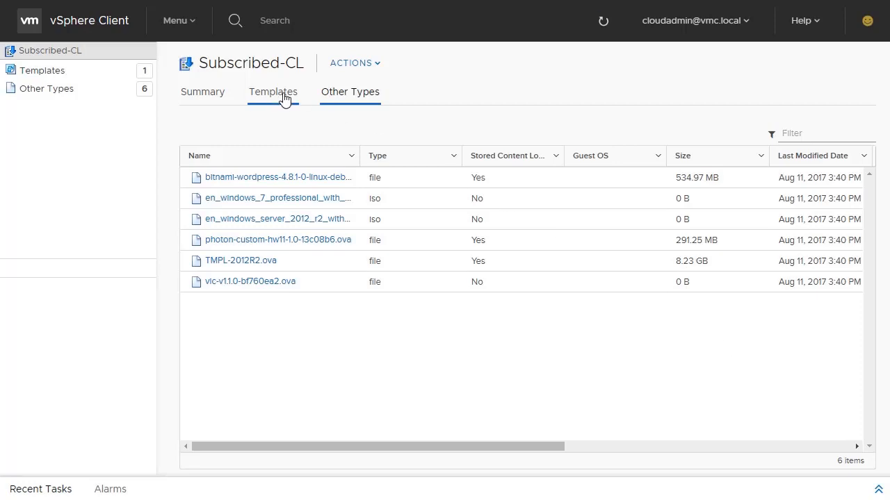
Start a new VM from the Template-Win2k12R2-Oct2016.ovf template in the Templates list.
left_click(272, 92)
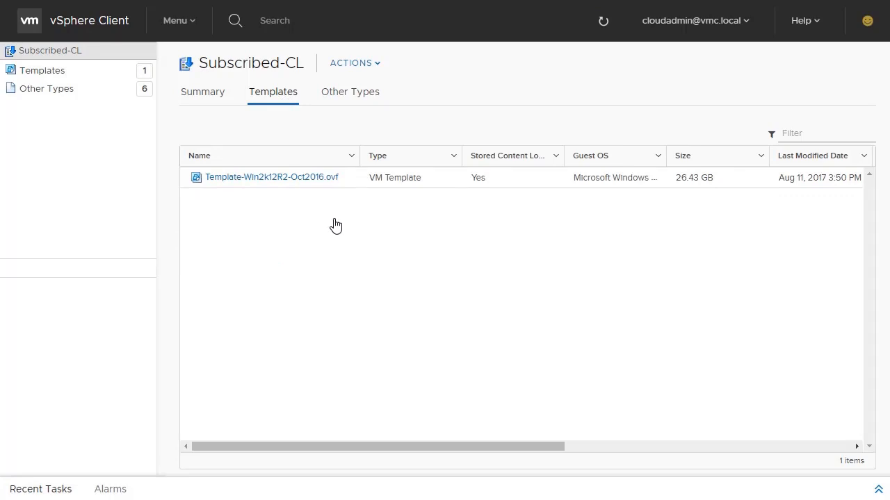
mouse_move(331, 186)
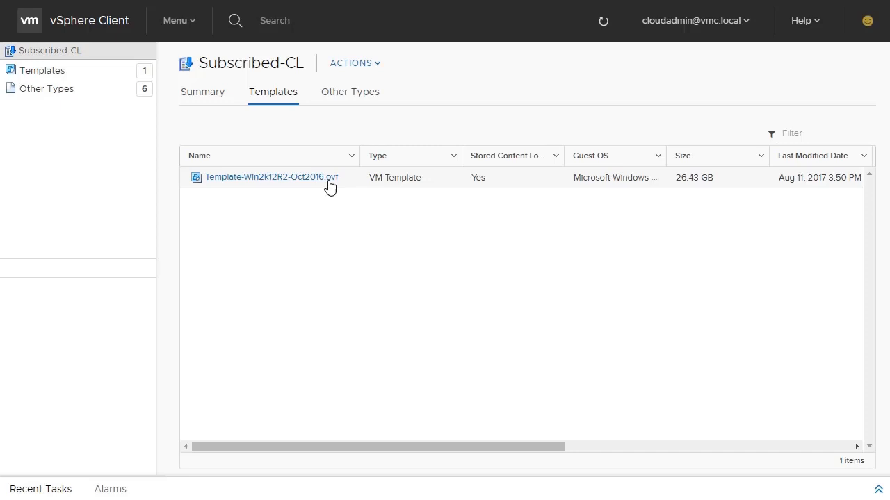
right_click(269, 177)
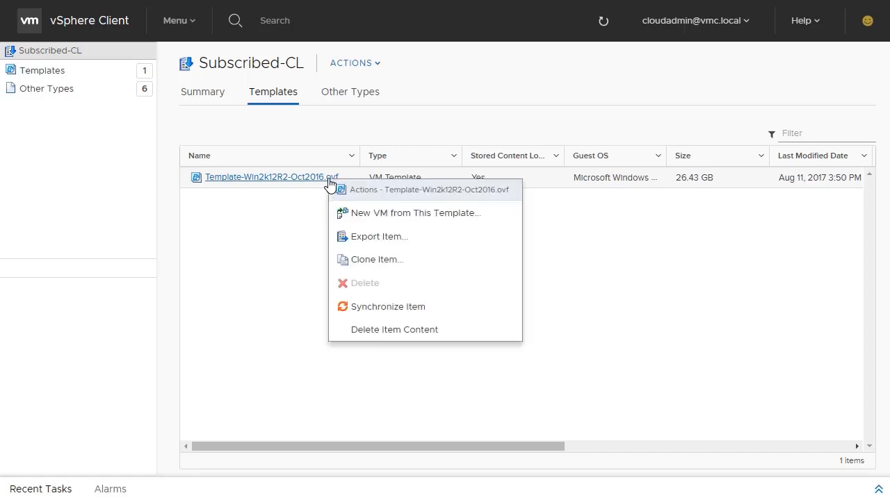
mouse_move(337, 214)
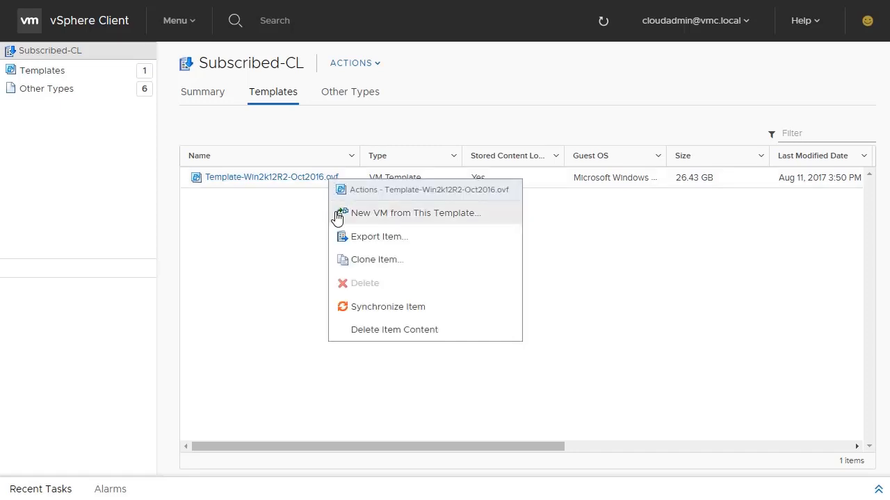
left_click(414, 213)
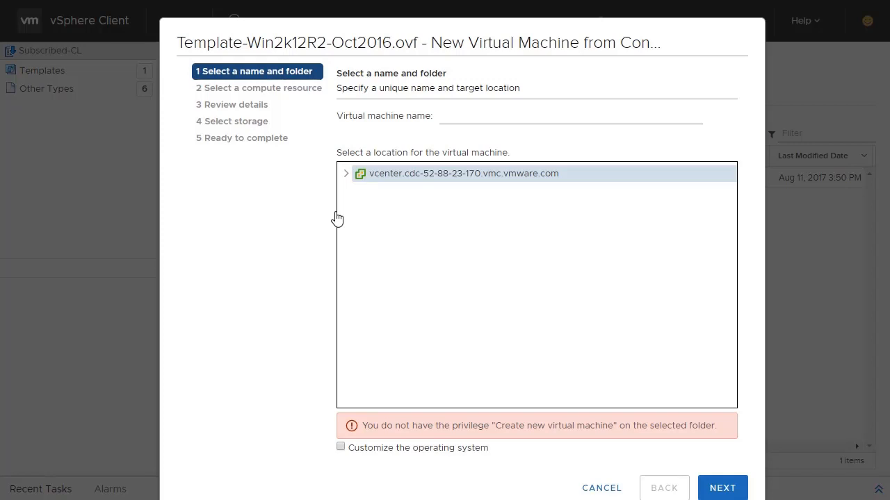
Name the VM Server2012R2-01, place it in the Workloads folder and continue to compute resources.
type("S")
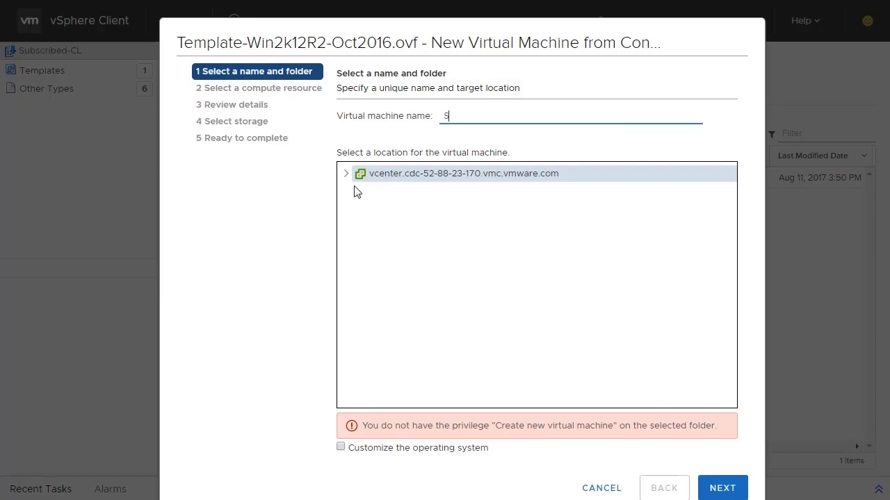
type("erver2012R2-01")
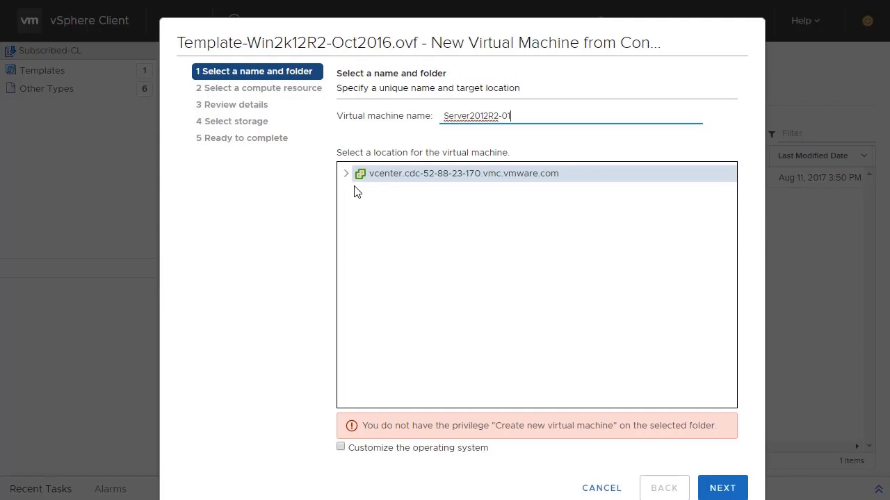
left_click(346, 173)
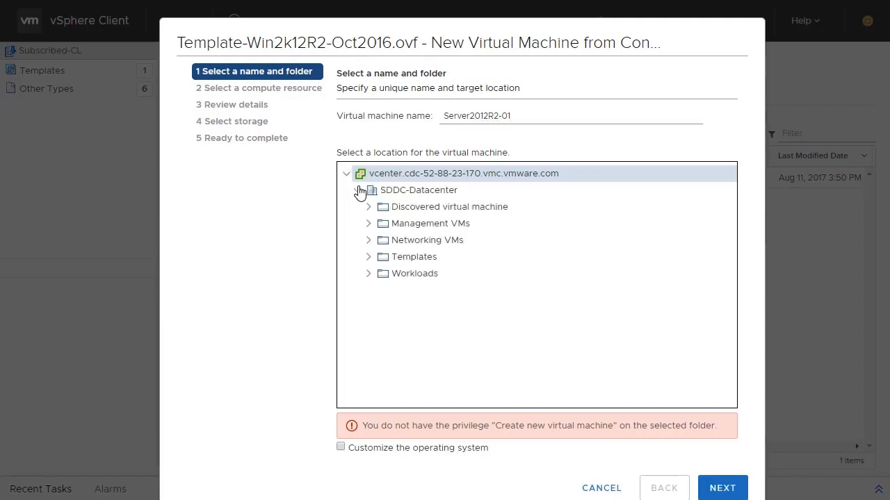
left_click(415, 272)
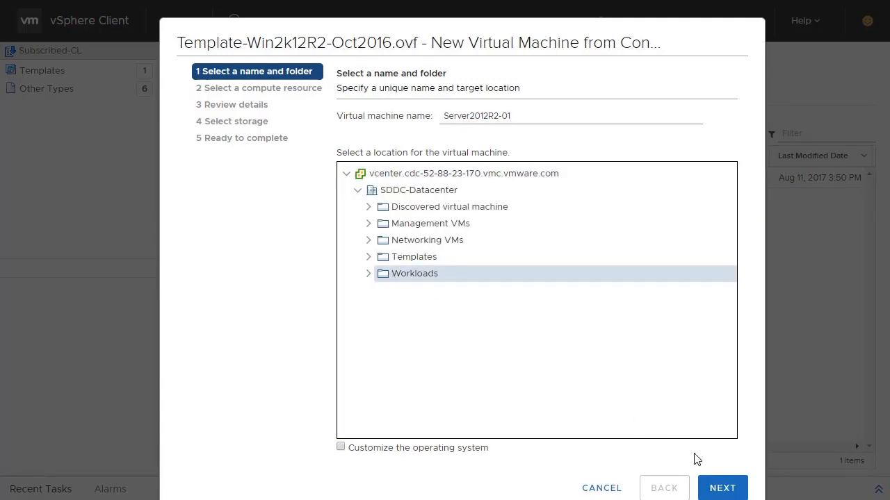
left_click(722, 488)
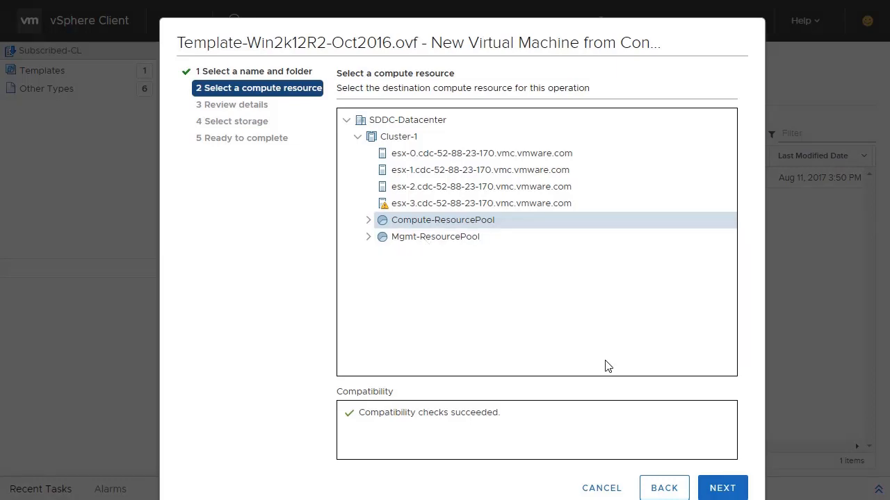
Accept the compute resource and template details, then store the VM on WorkloadDatastore.
left_click(721, 487)
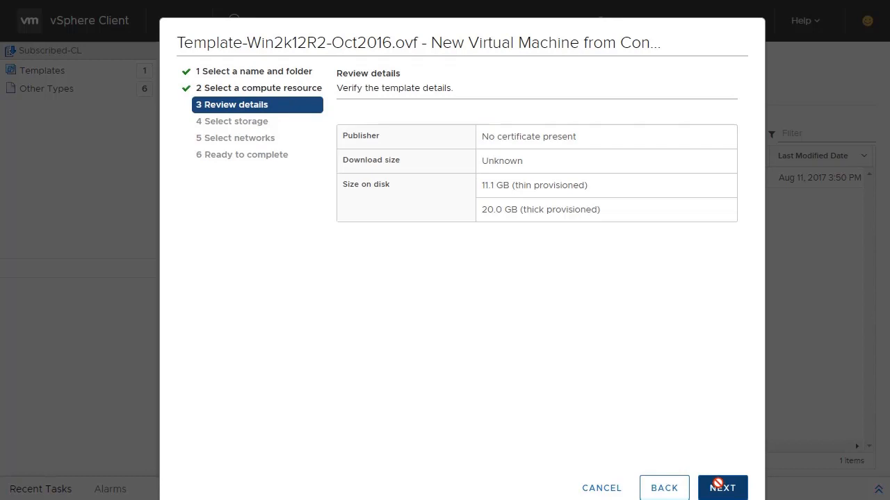
left_click(721, 488)
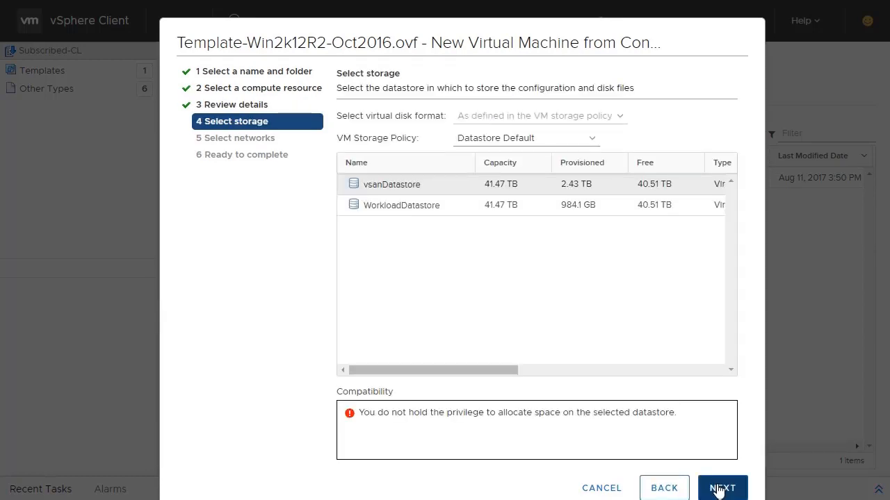
left_click(401, 205)
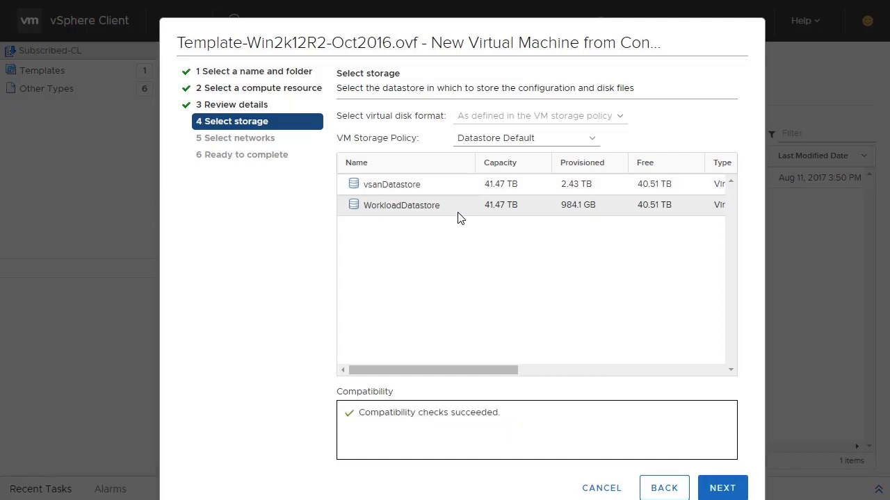
left_click(722, 486)
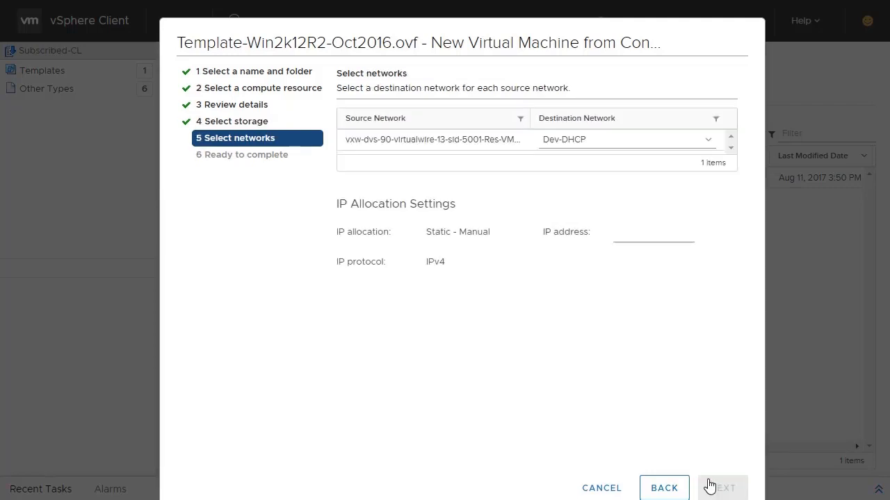
Connect the VM to sddc-cgw-network-1 with IP 172.144.99.25 and reach the final review.
left_click(707, 139)
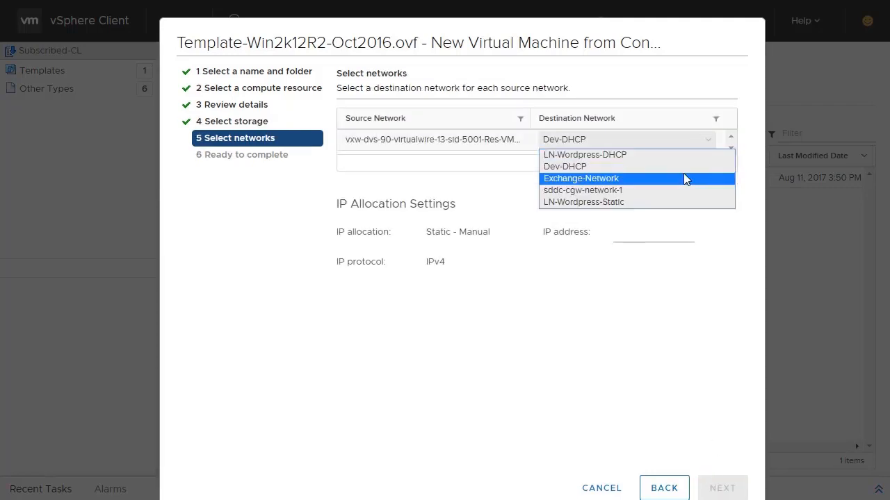
left_click(583, 189)
type("172.144.99.25")
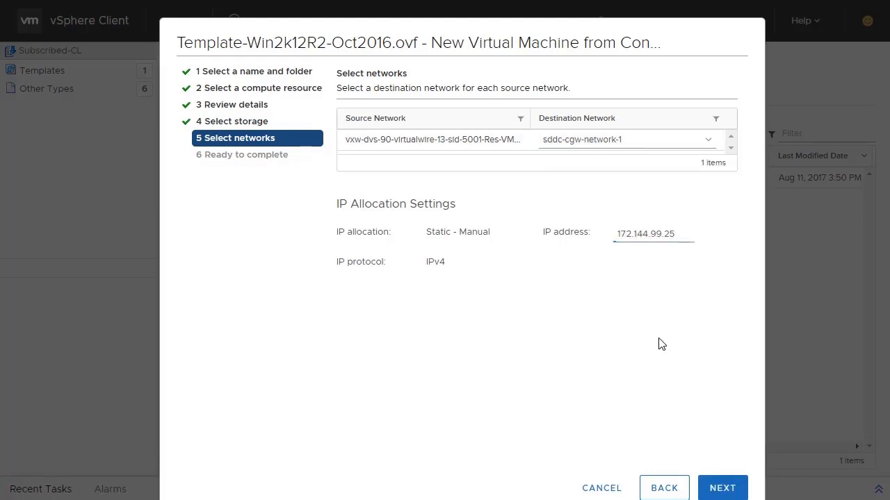
left_click(721, 488)
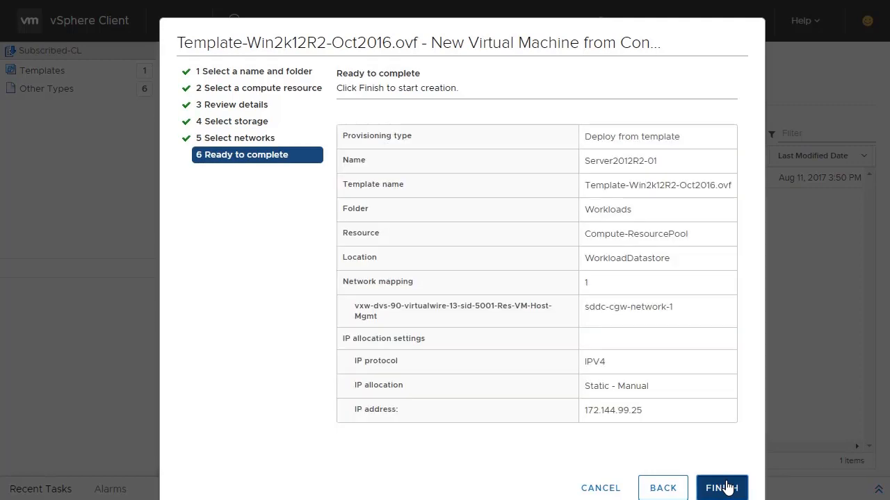
Finish deploying Server2012R2-01 and show its summary under Compute-ResourcePool in Hosts and Clusters.
left_click(721, 487)
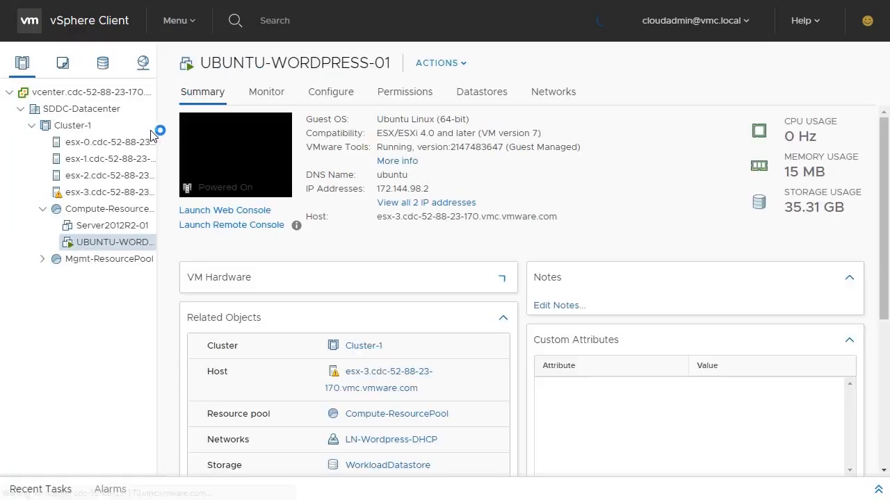
left_click(108, 225)
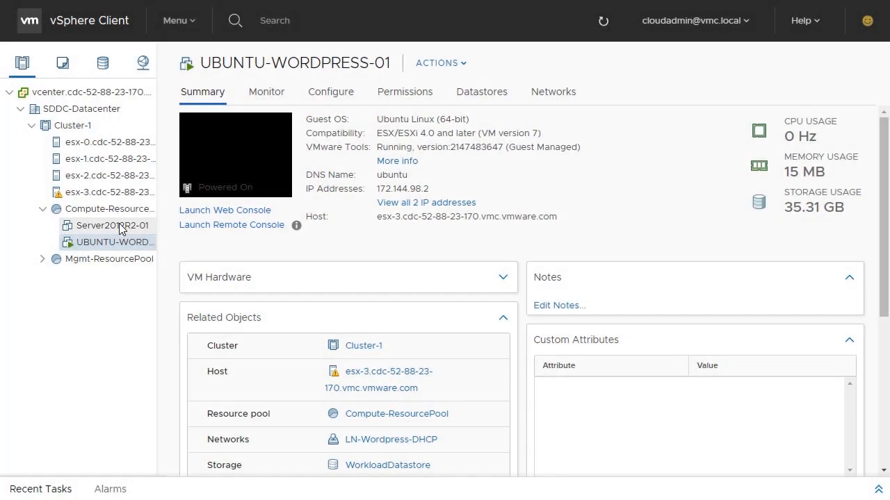
right_click(109, 225)
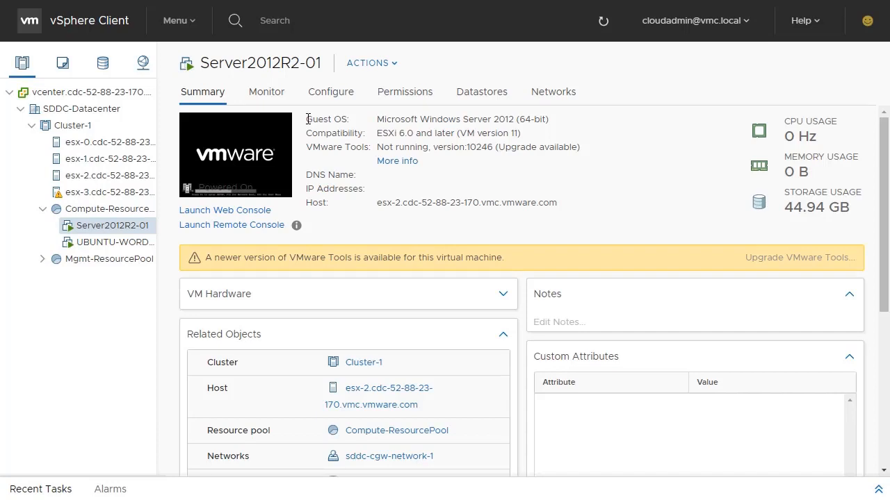
left_click(601, 21)
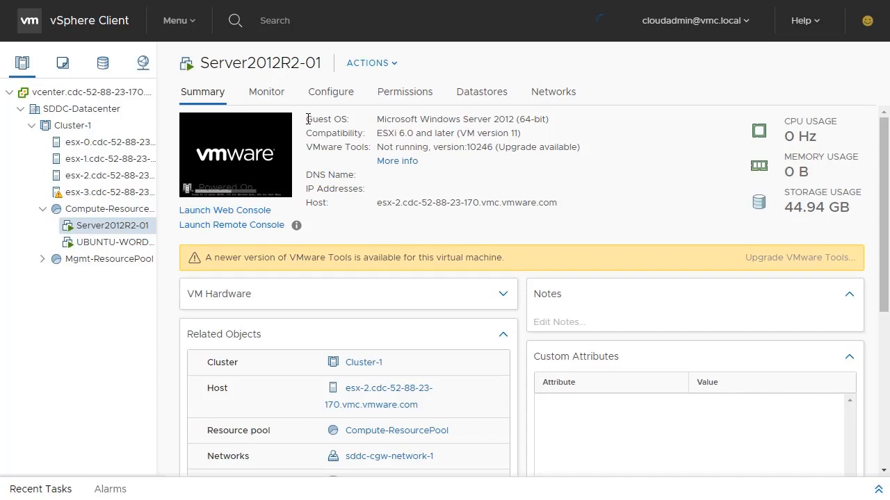